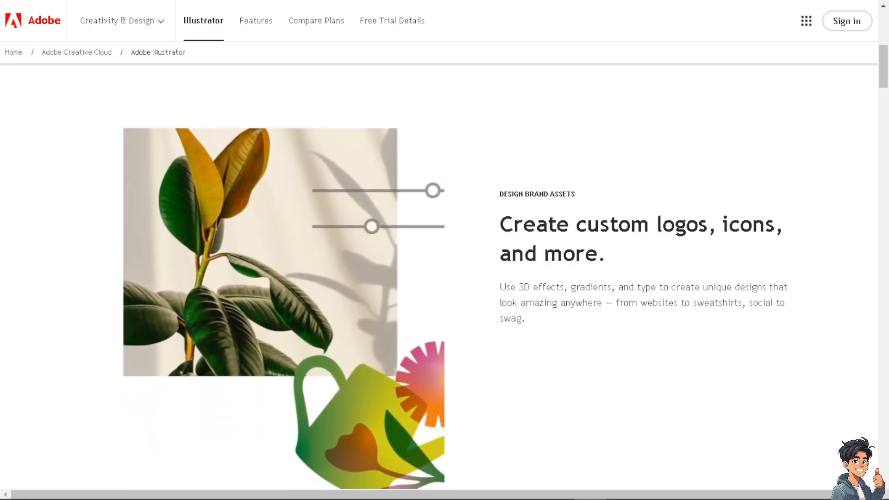
Step: Scroll the Illustrator product page past logo design to the 'Build layouts' section
{"action": "scroll", "scroll_direction": "down", "scroll_amount": 3}
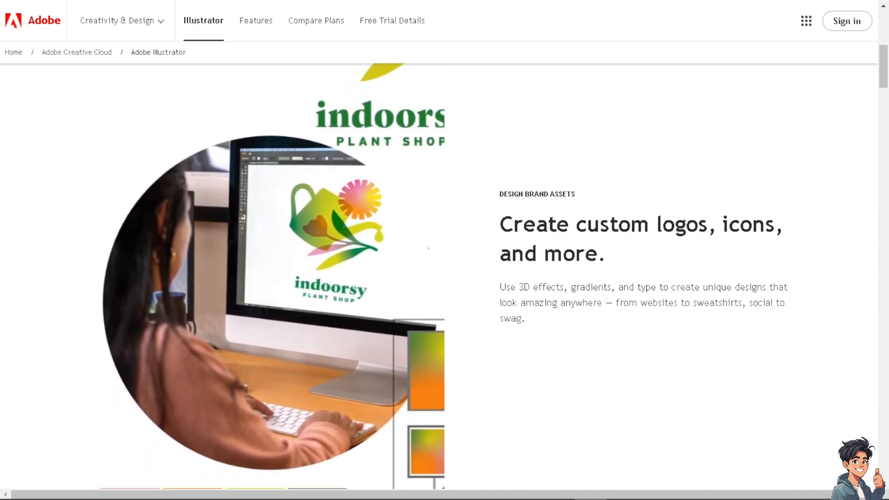
{"action": "scroll", "scroll_direction": "down", "scroll_amount": 3}
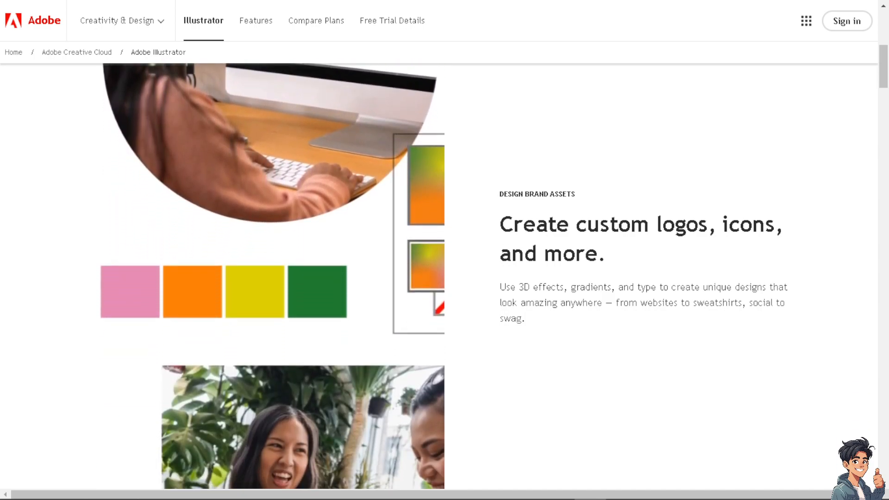
{"action": "scroll", "scroll_direction": "down", "scroll_amount": 3}
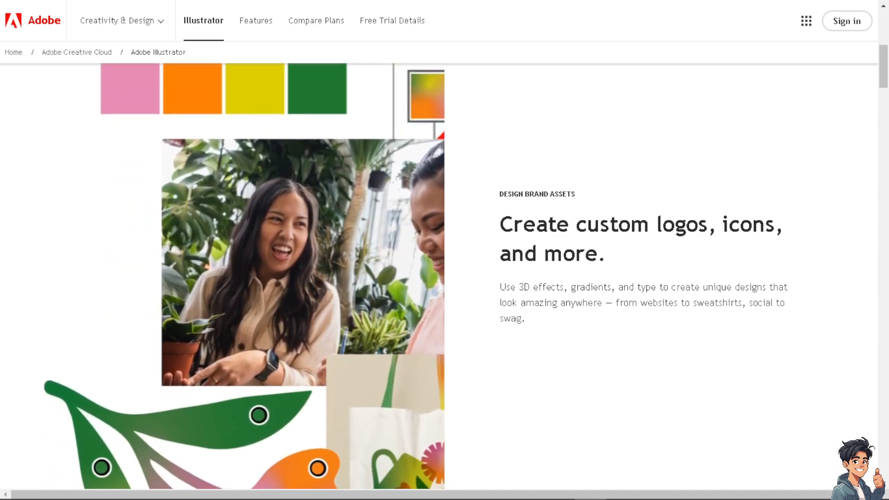
{"action": "scroll", "scroll_direction": "down", "scroll_amount": 3}
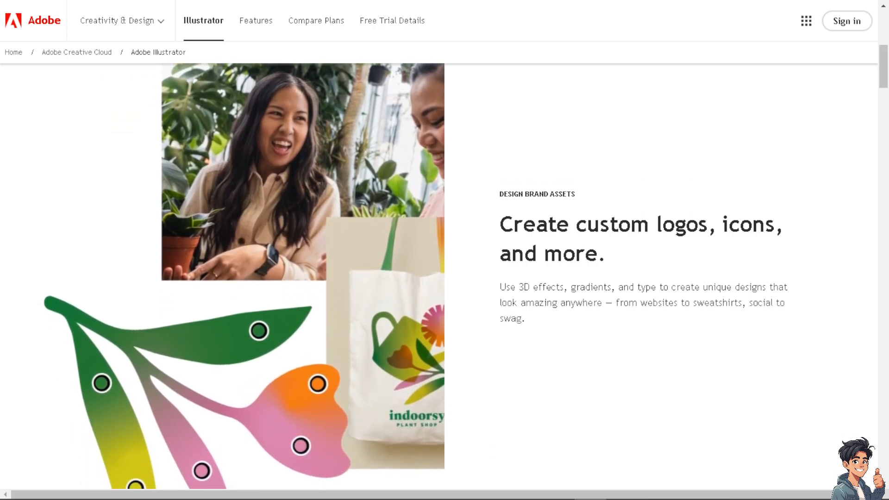
{"action": "scroll", "scroll_direction": "down", "scroll_amount": 3}
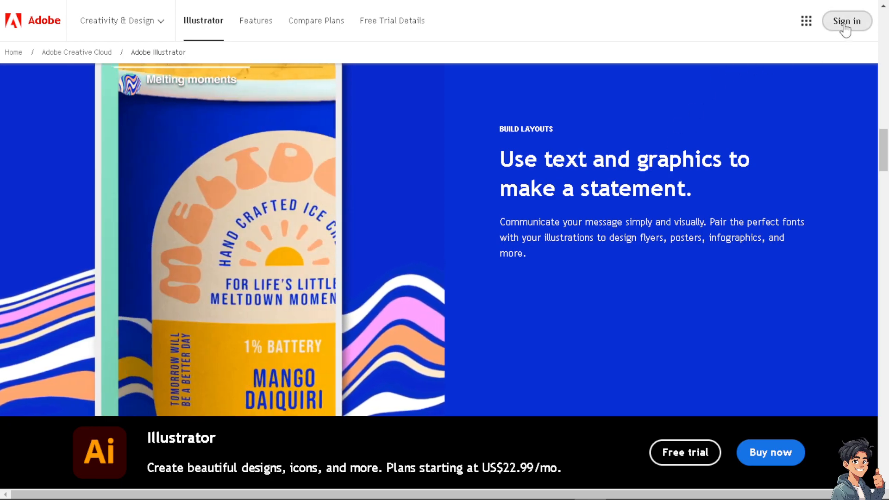
Step: Go to Adobe sign-in and open the 'Create an account' form
{"action": "left_click", "coordinate": [847, 20]}
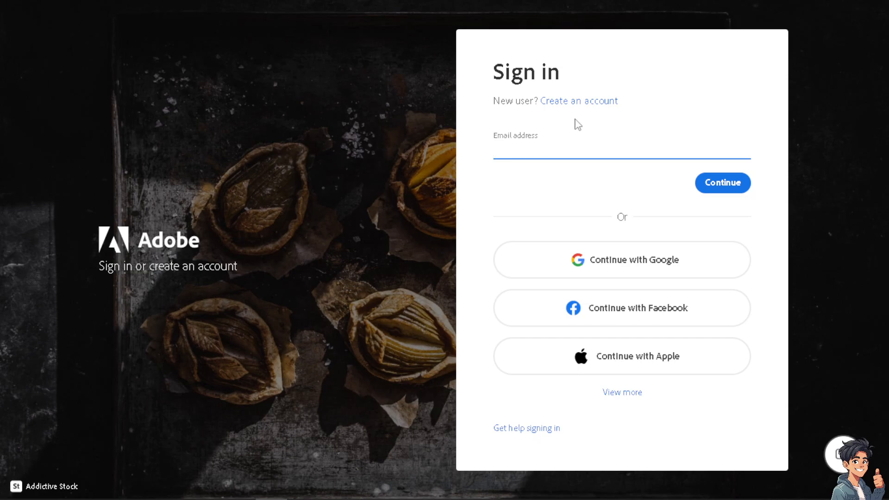
{"action": "left_click", "coordinate": [579, 100]}
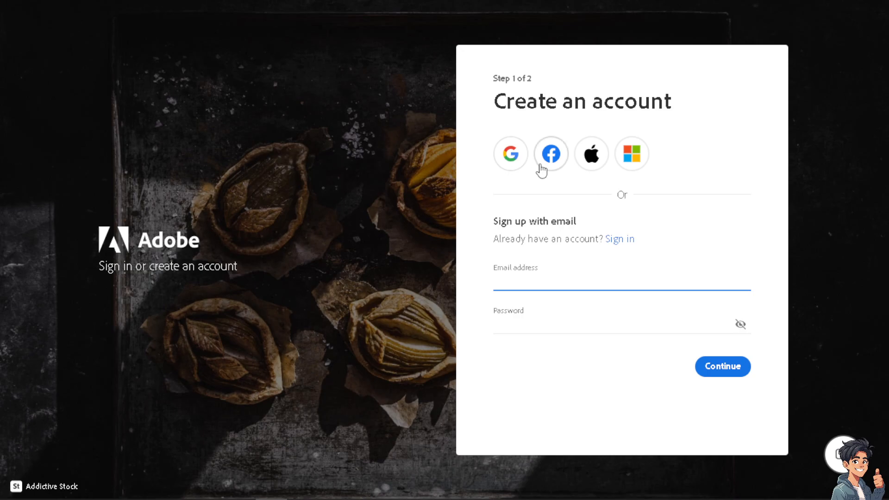
{"action": "mouse_move", "coordinate": [591, 154]}
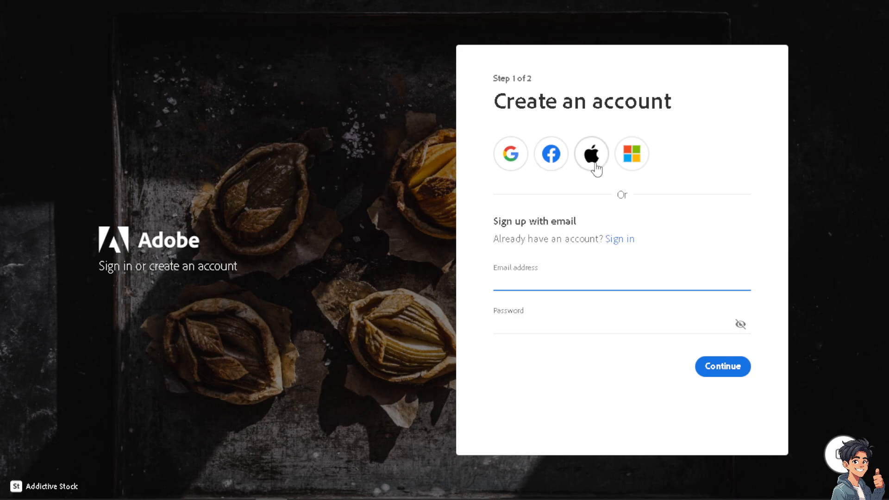
{"action": "mouse_move", "coordinate": [579, 235]}
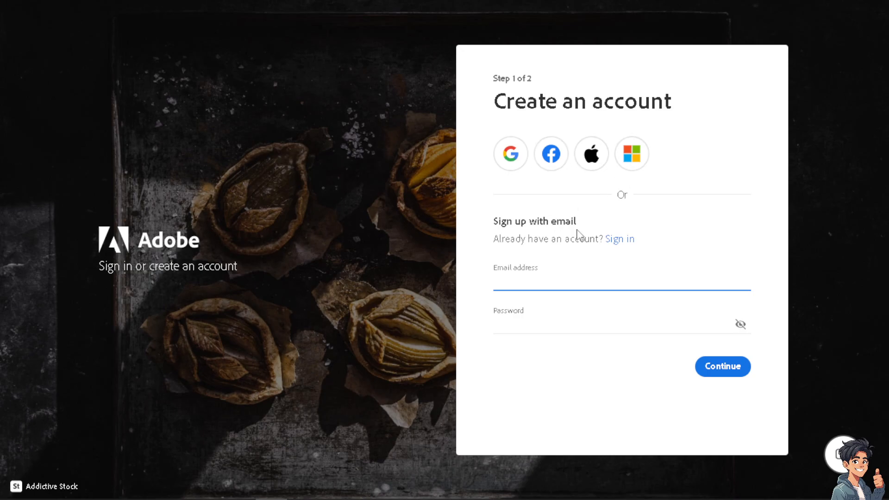
{"action": "mouse_move", "coordinate": [515, 316]}
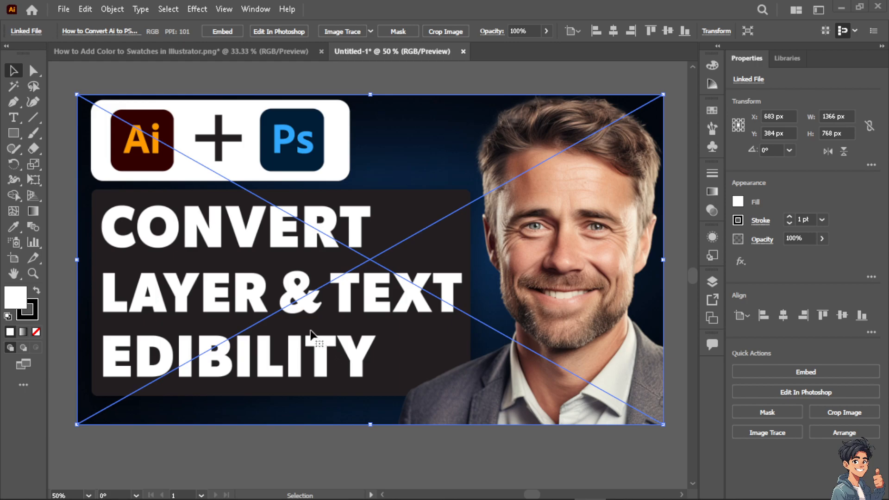
{"action": "mouse_move", "coordinate": [308, 331]}
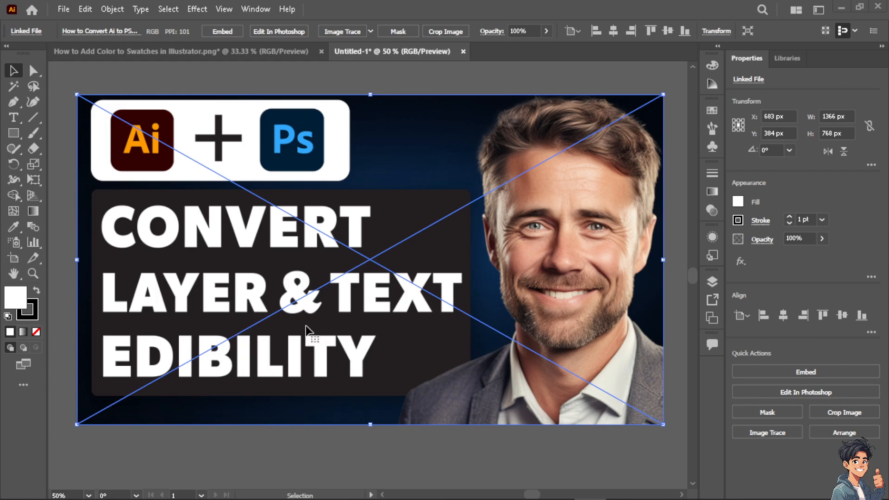
{"action": "mouse_move", "coordinate": [289, 318]}
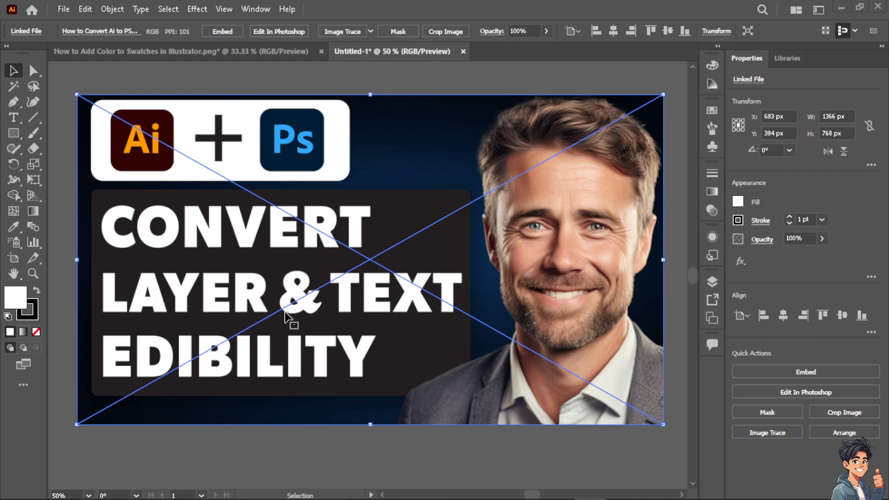
{"action": "scroll", "scroll_direction": "down", "scroll_amount": 3}
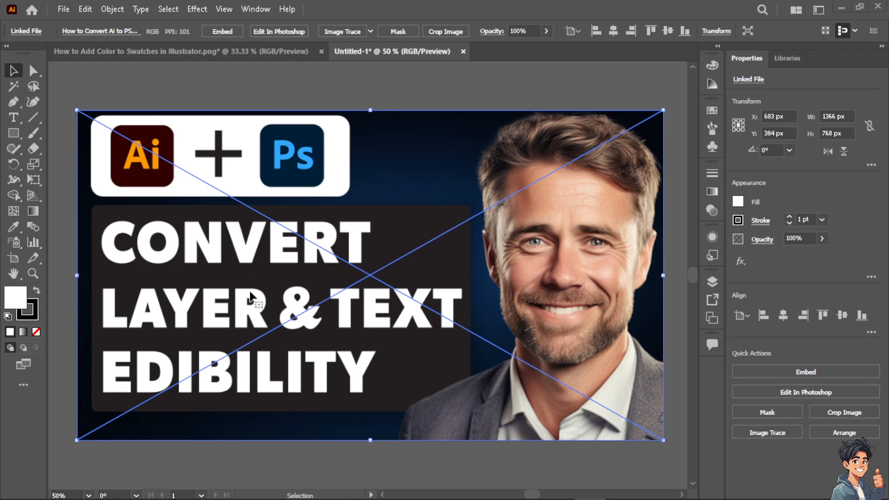
{"action": "mouse_move", "coordinate": [536, 351]}
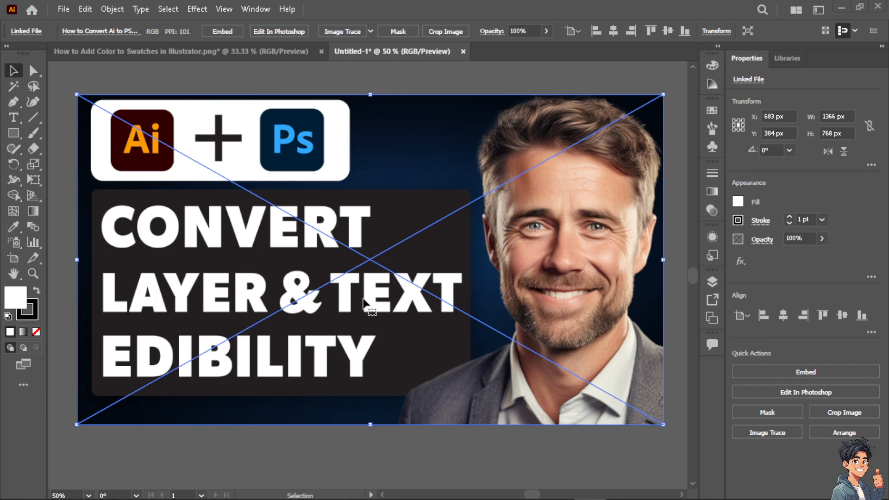
{"action": "mouse_move", "coordinate": [379, 323]}
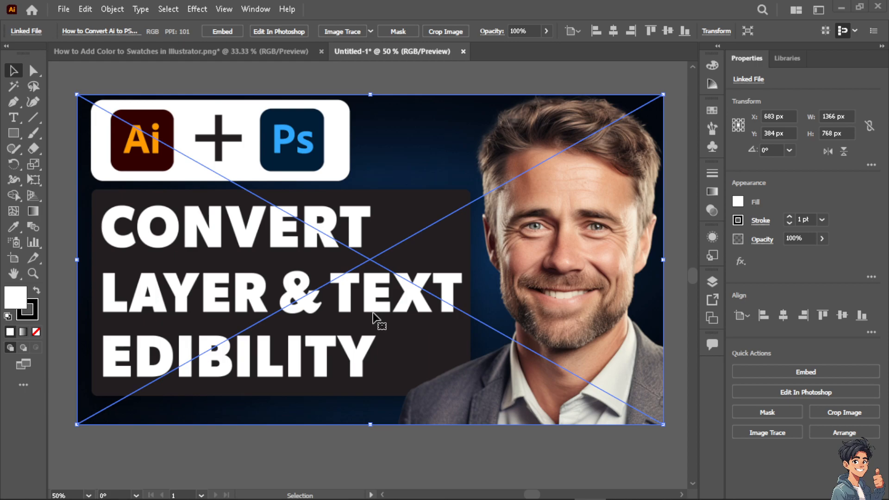
{"action": "mouse_move", "coordinate": [377, 315]}
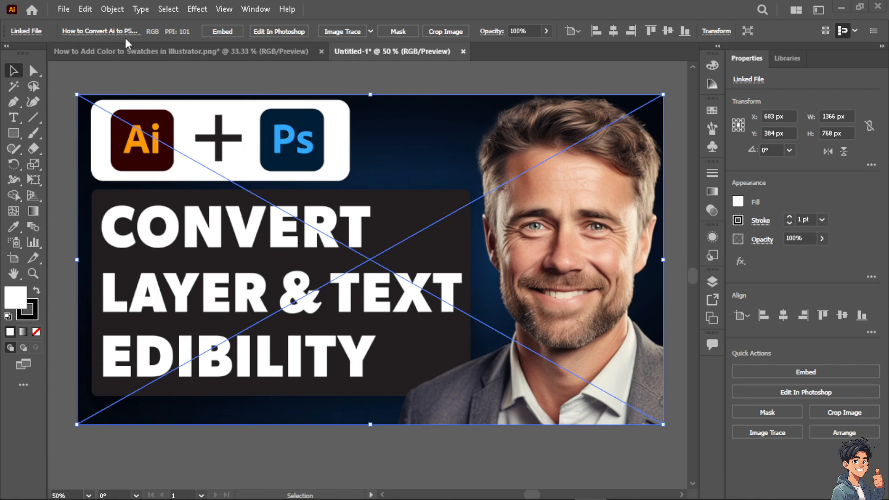
{"action": "left_click", "coordinate": [112, 9]}
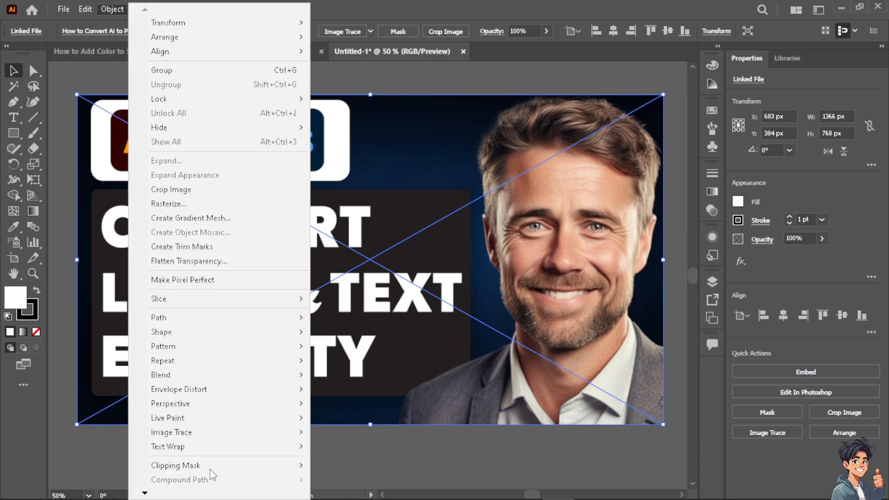
{"action": "mouse_move", "coordinate": [174, 465]}
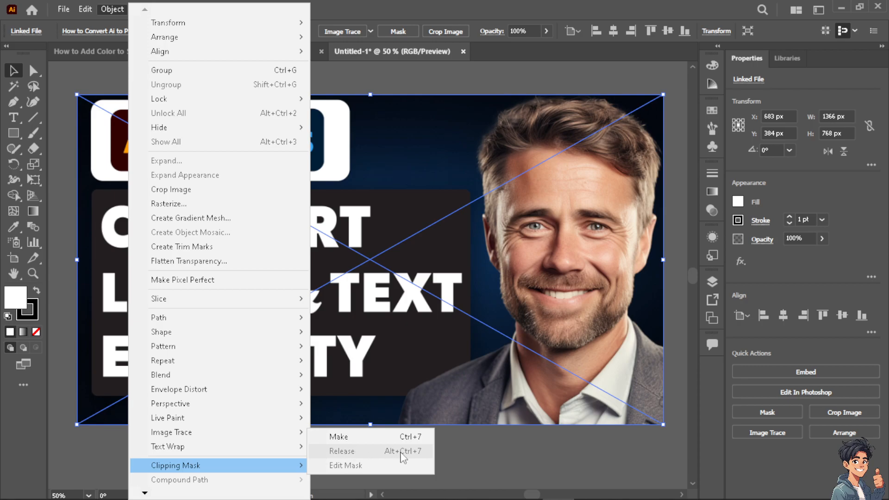
{"action": "mouse_move", "coordinate": [414, 458]}
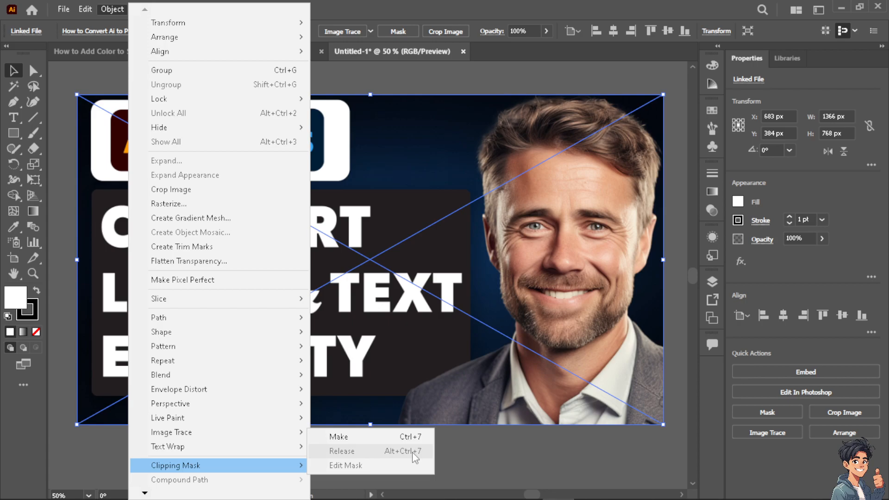
{"action": "left_click", "coordinate": [342, 451]}
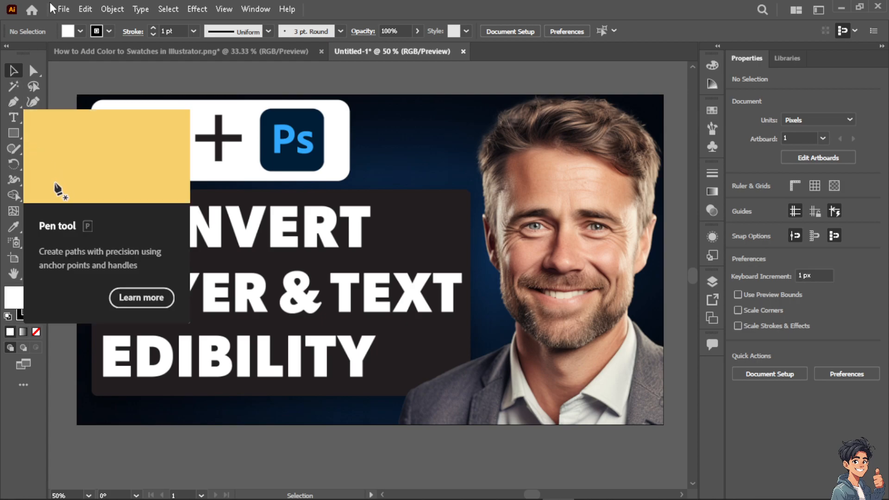
Step: Check the Save As format list for a Photoshop option, then cancel without saving
{"action": "left_click", "coordinate": [63, 9]}
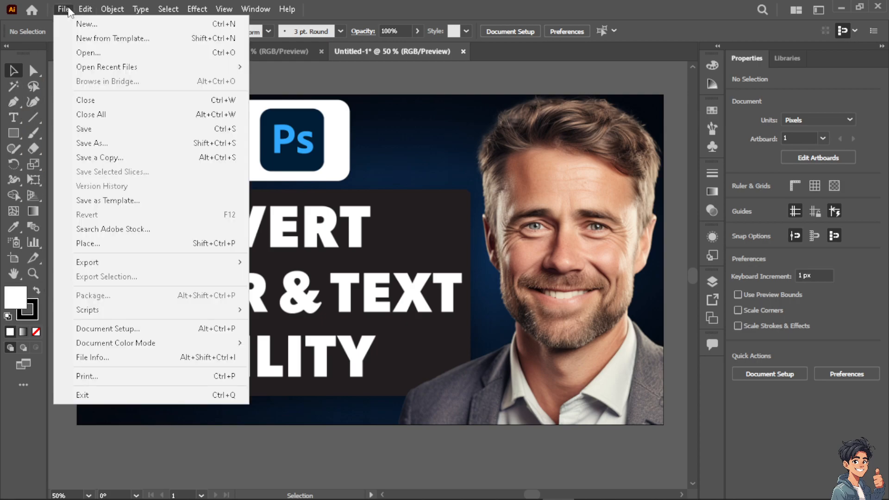
{"action": "mouse_move", "coordinate": [110, 143]}
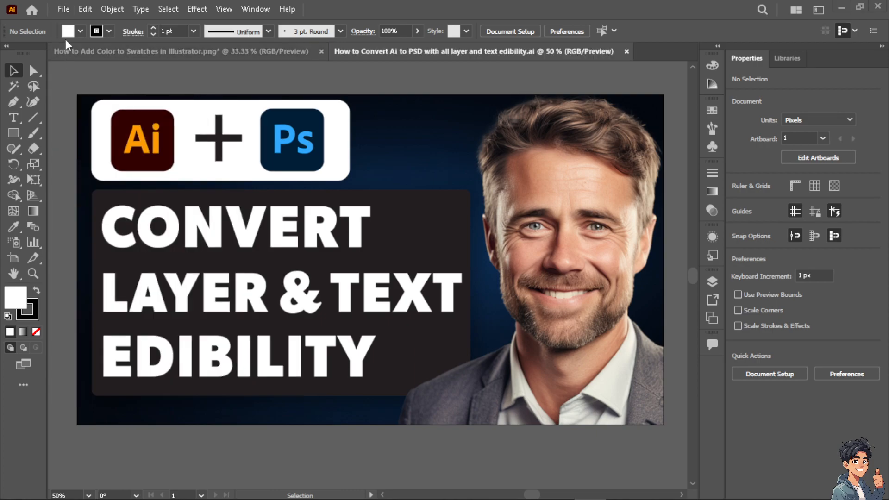
{"action": "left_click", "coordinate": [63, 9]}
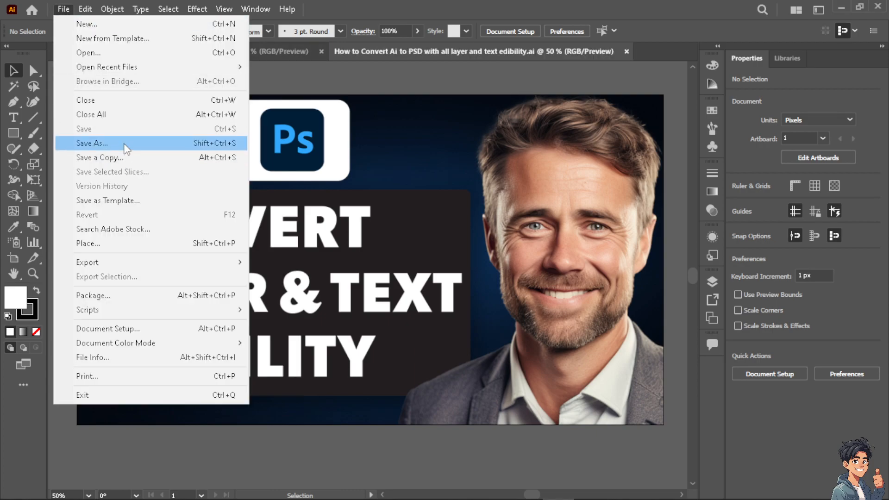
{"action": "left_click", "coordinate": [91, 144]}
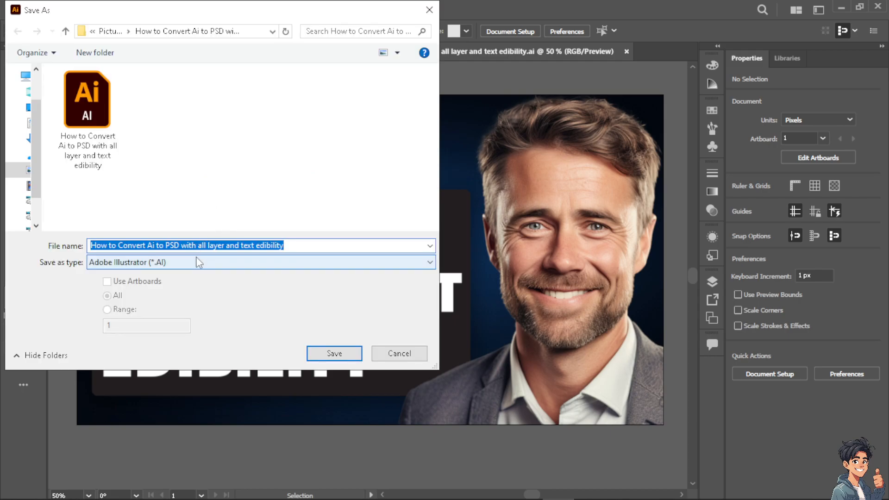
{"action": "mouse_move", "coordinate": [202, 267]}
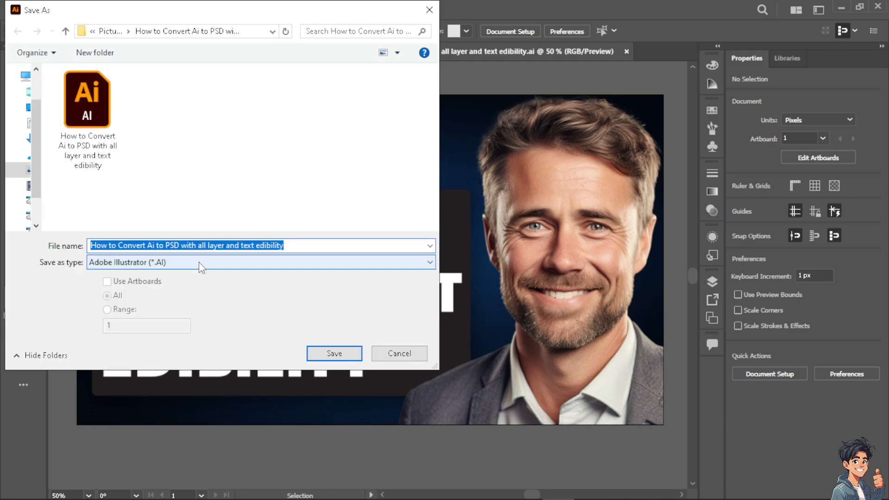
{"action": "left_click", "coordinate": [260, 263]}
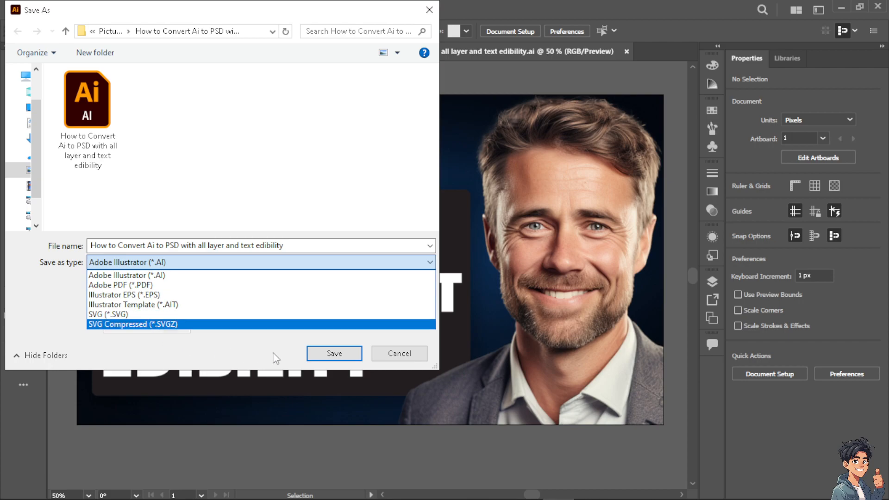
{"action": "left_click", "coordinate": [126, 275]}
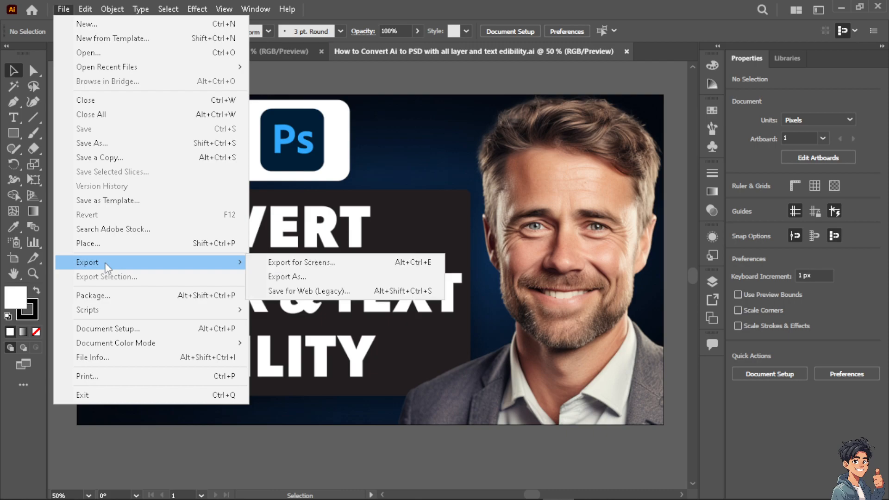
{"action": "mouse_move", "coordinate": [88, 261]}
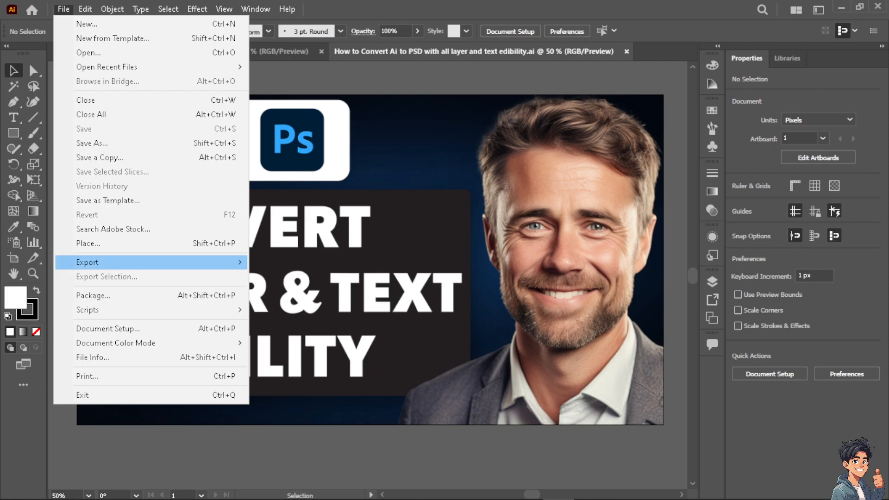
{"action": "mouse_move", "coordinate": [168, 262]}
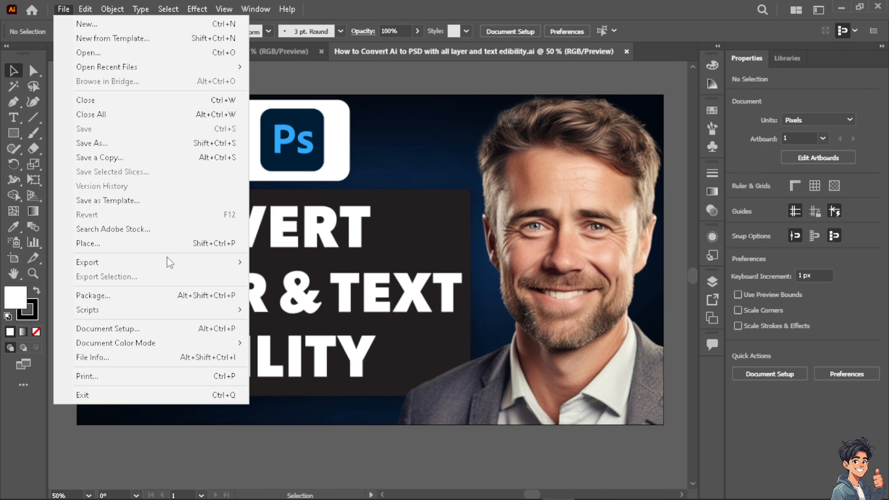
Step: Export the thumbnail artwork with Photoshop (*.PSD) as the file type
{"action": "left_click", "coordinate": [87, 262]}
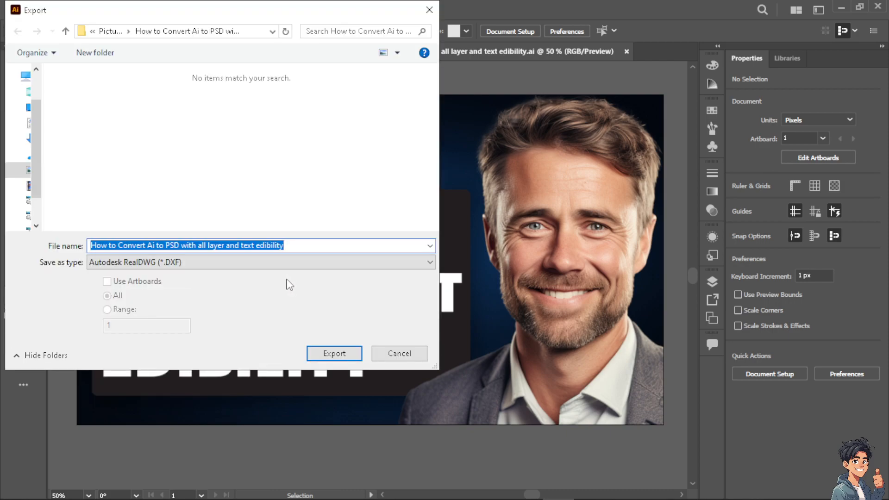
{"action": "left_click", "coordinate": [259, 262]}
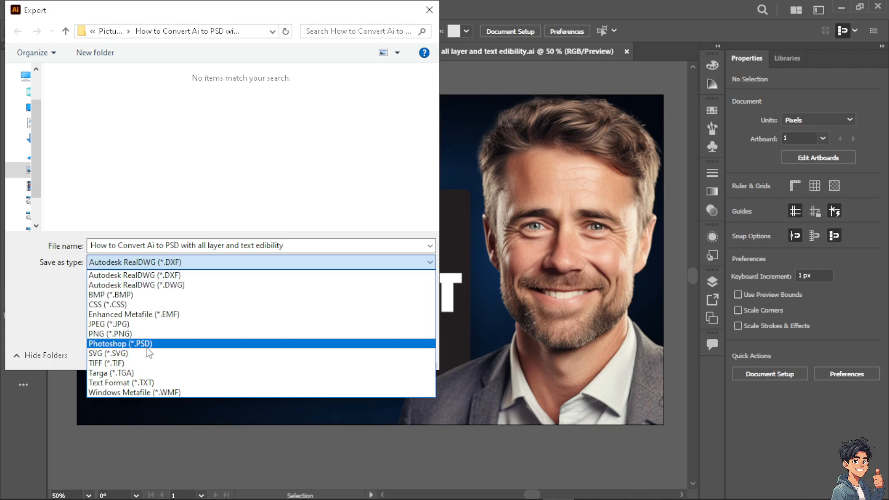
{"action": "left_click", "coordinate": [116, 344]}
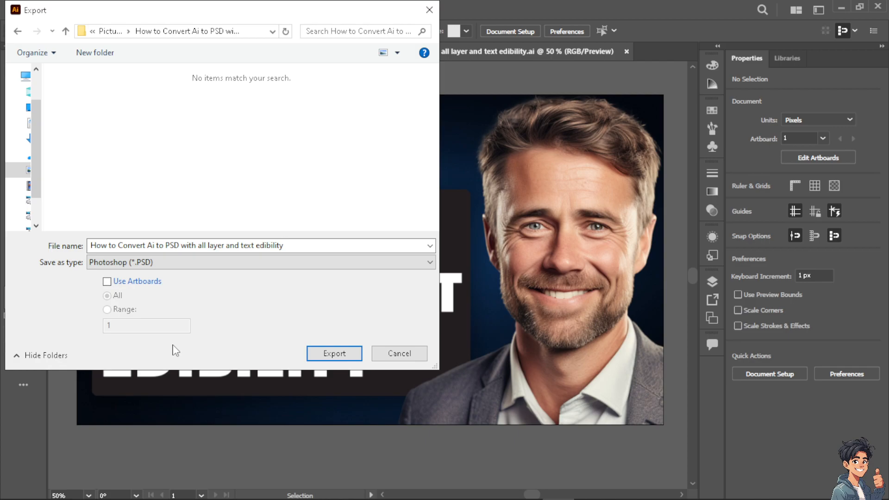
{"action": "left_click", "coordinate": [334, 354]}
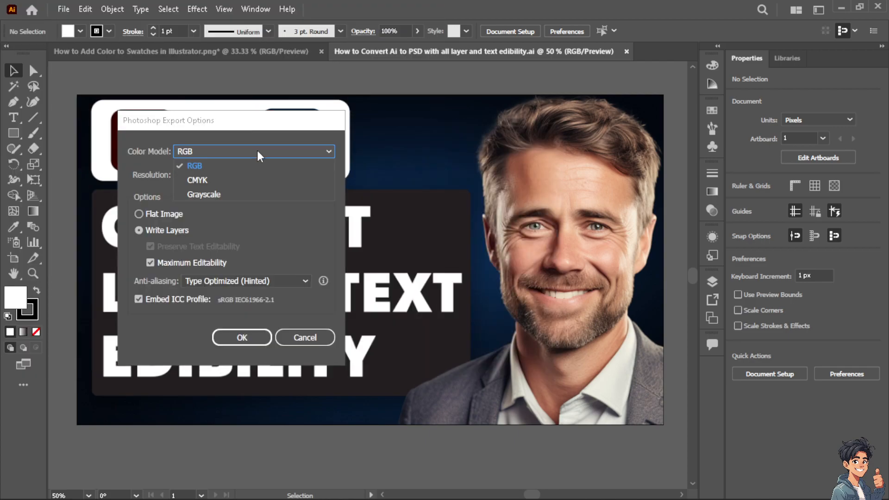
Step: Set PSD export to Grayscale, 1800 ppi, Write Layers, anti-aliasing None, and confirm
{"action": "left_click", "coordinate": [203, 194]}
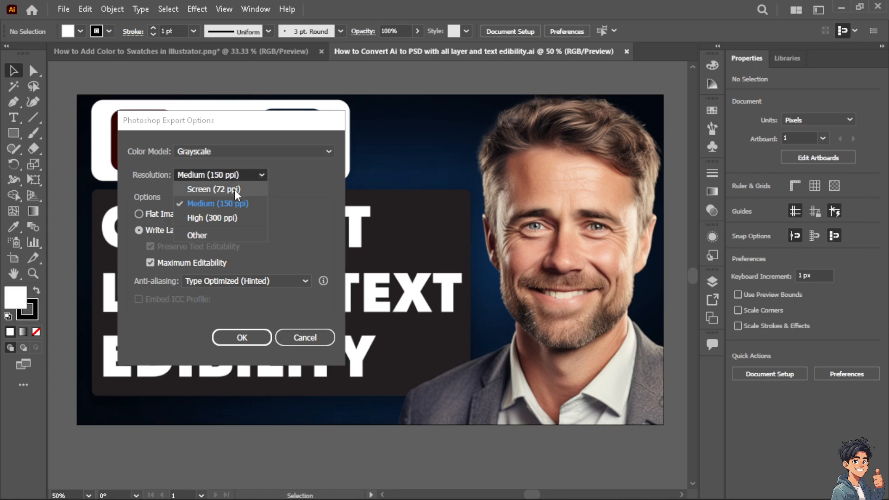
{"action": "mouse_move", "coordinate": [207, 235]}
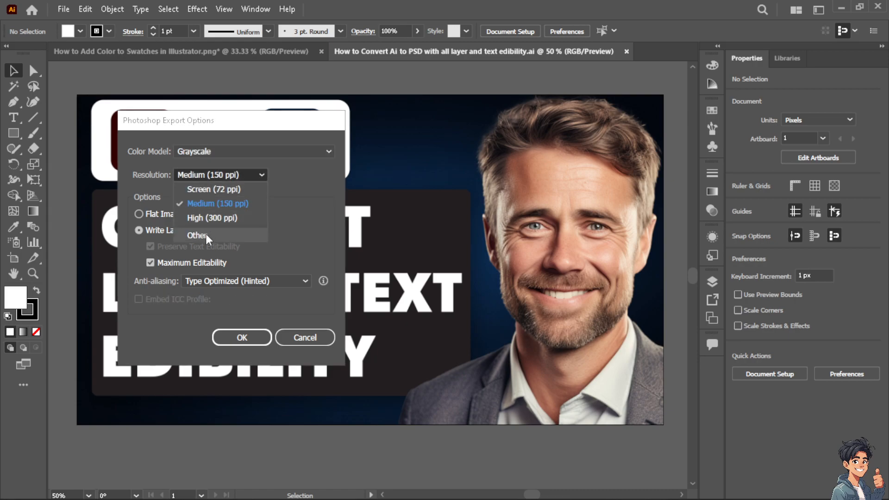
{"action": "left_click", "coordinate": [198, 235]}
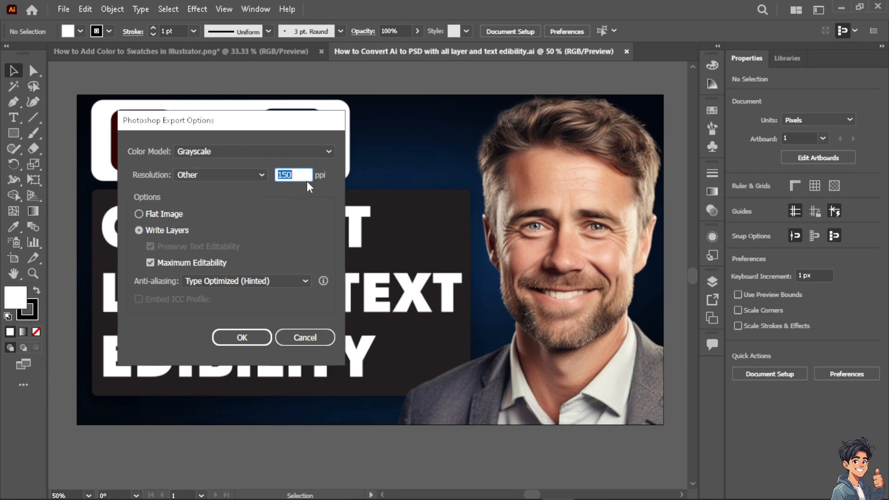
{"action": "mouse_move", "coordinate": [294, 174]}
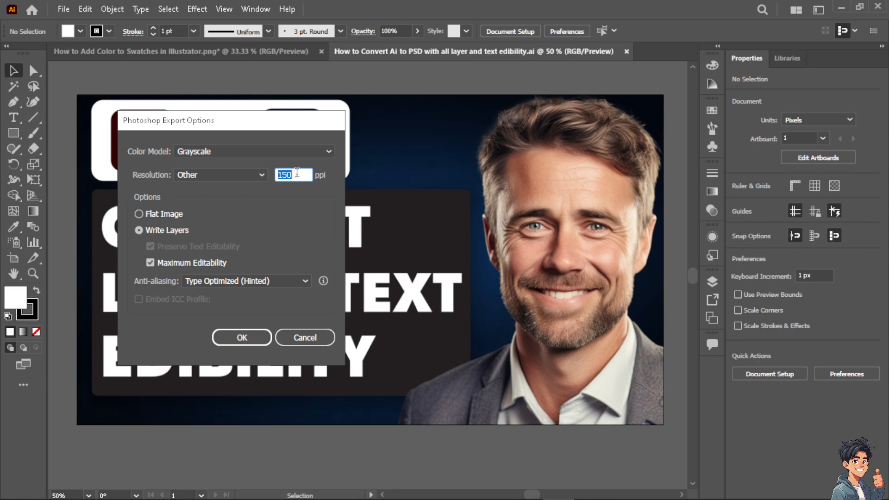
{"action": "type", "text": "1800"}
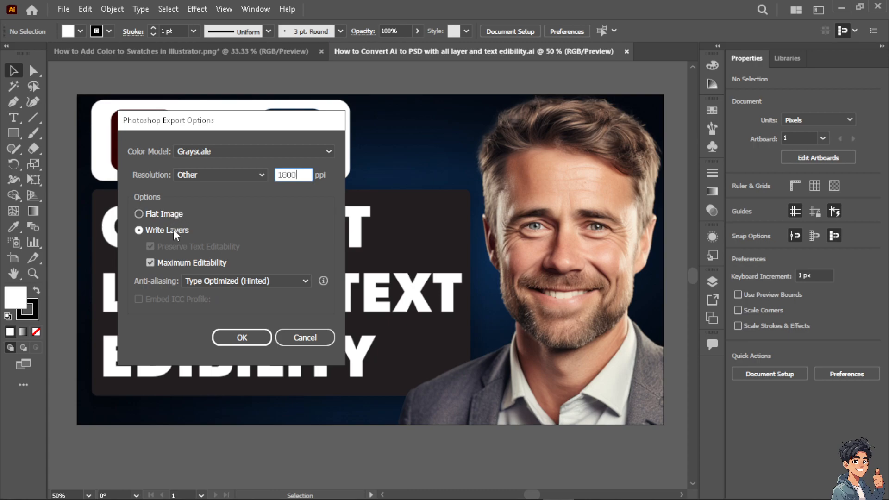
{"action": "left_click", "coordinate": [139, 230]}
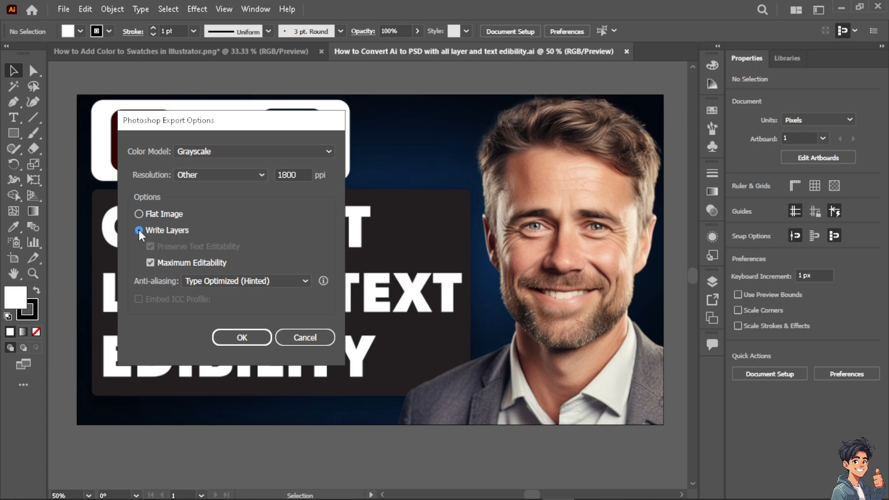
{"action": "left_click", "coordinate": [139, 230]}
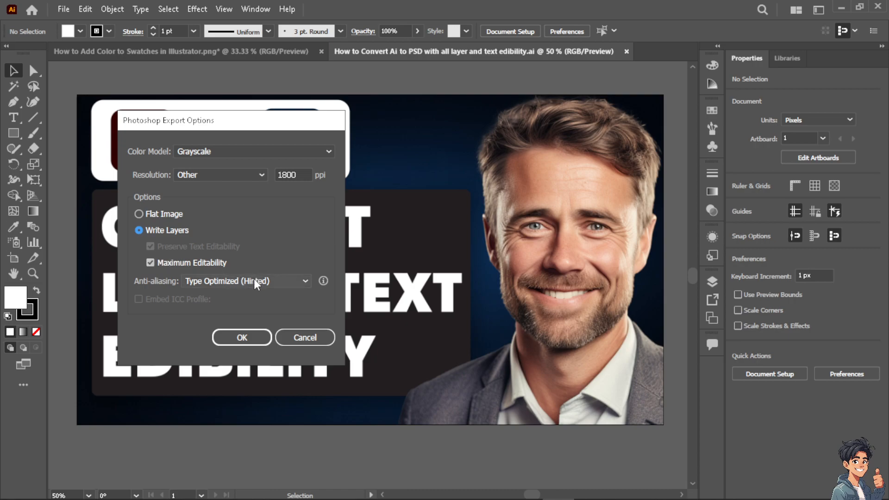
{"action": "left_click", "coordinate": [245, 281]}
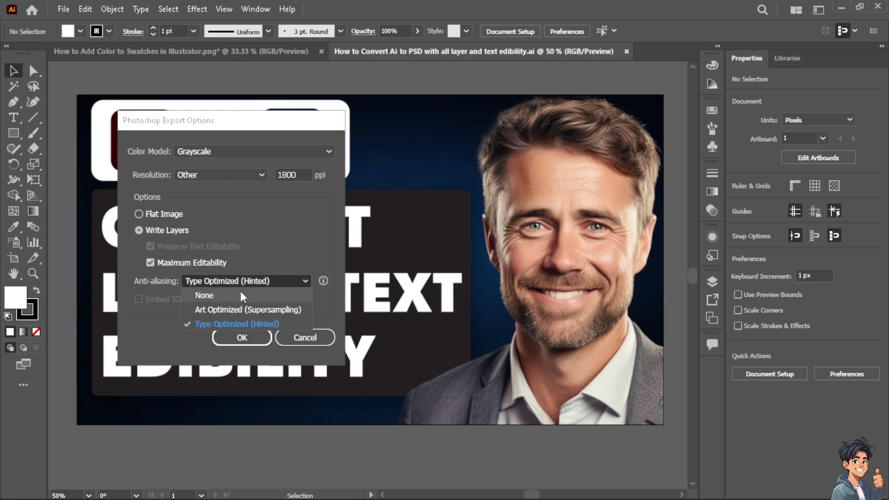
{"action": "left_click", "coordinate": [204, 295]}
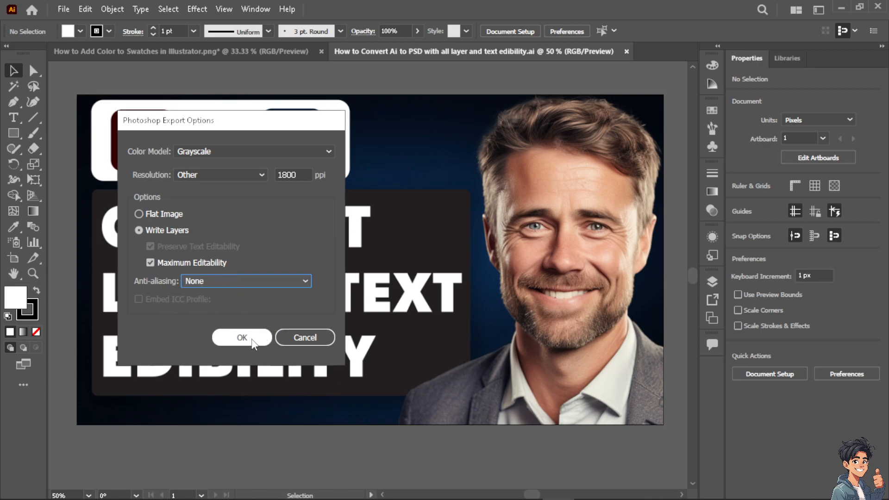
{"action": "left_click", "coordinate": [240, 338]}
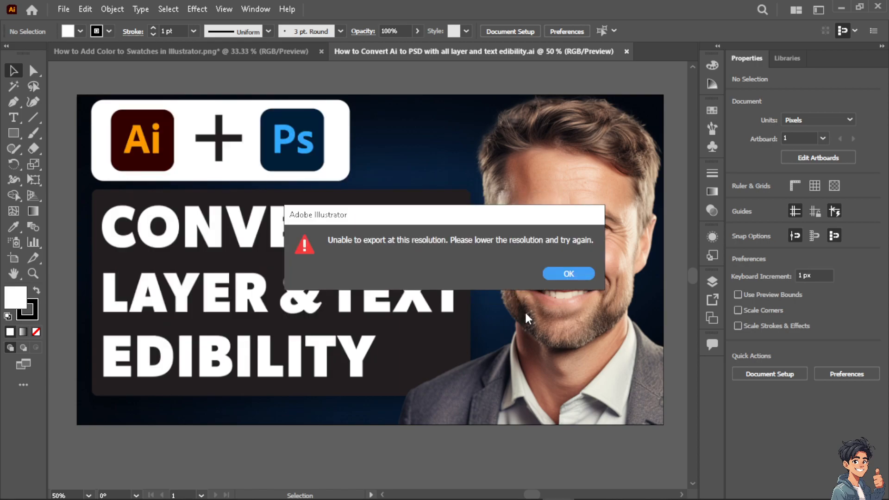
Step: Dismiss the 'Unable to export at this resolution' alert
{"action": "left_click", "coordinate": [568, 274]}
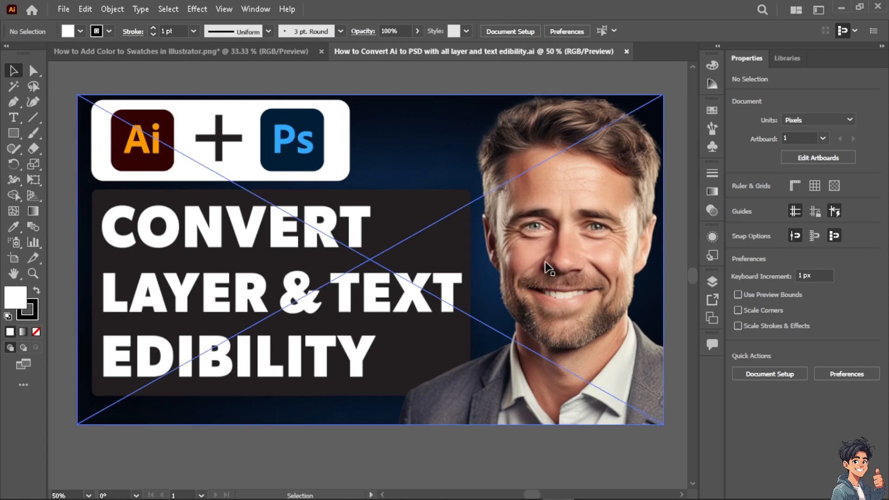
{"action": "mouse_move", "coordinate": [498, 266]}
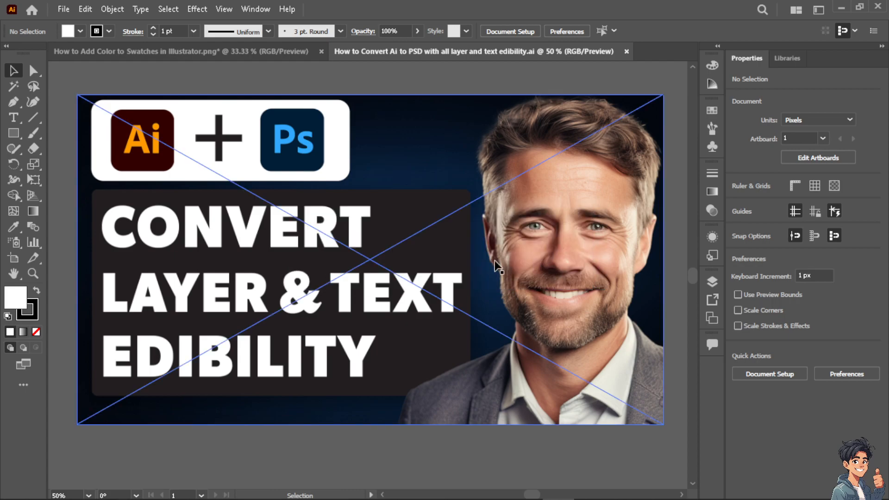